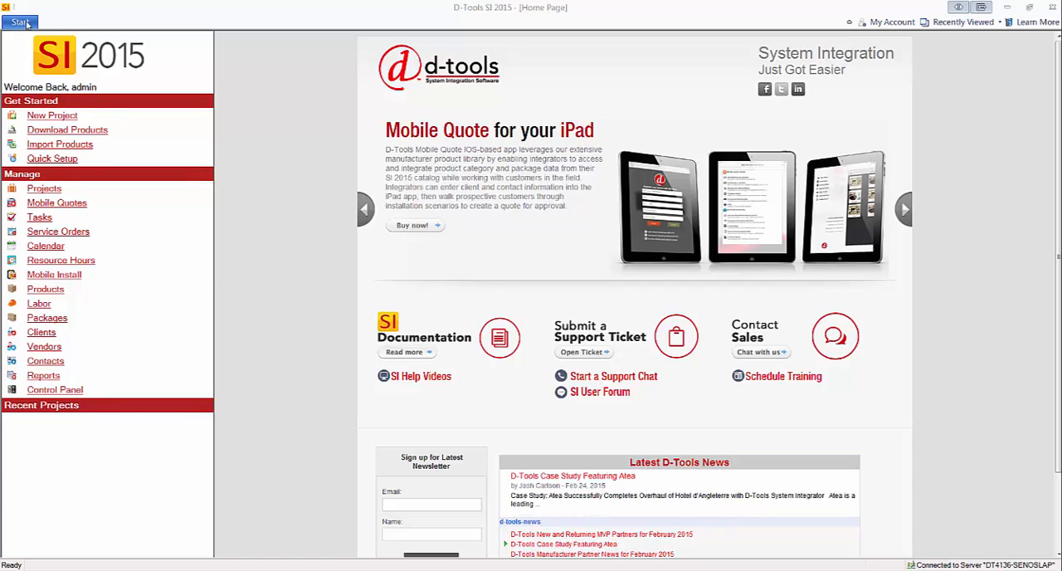
Step: Go from Start through Setup to the Control Panel settings page
left_click(19, 22)
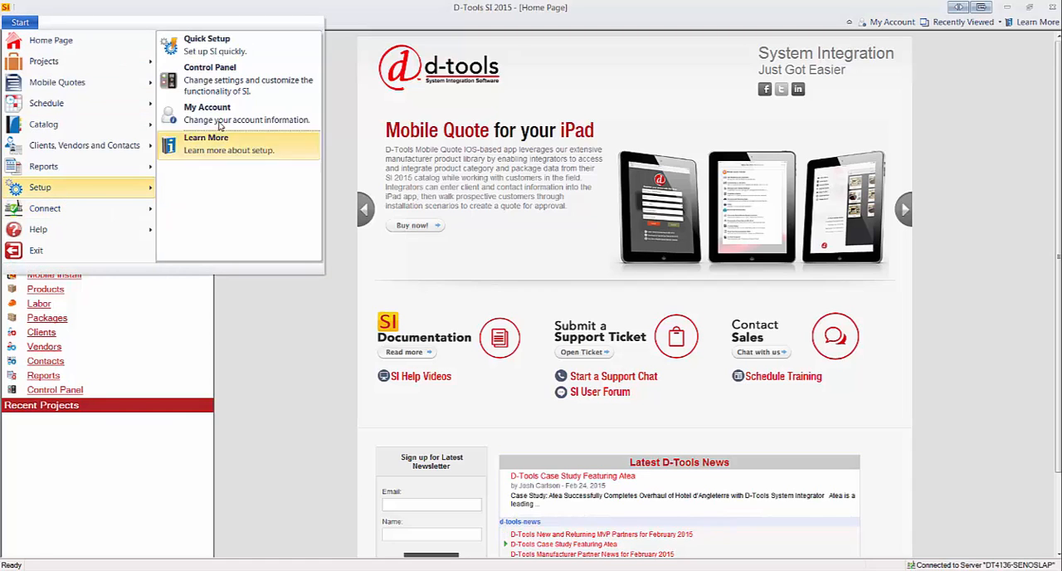
left_click(209, 67)
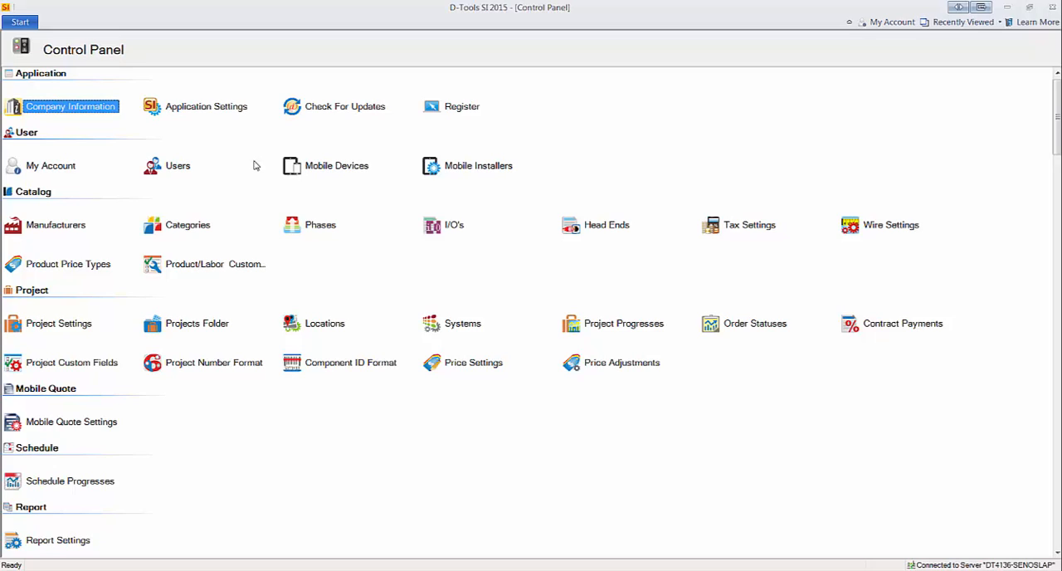
mouse_move(249, 192)
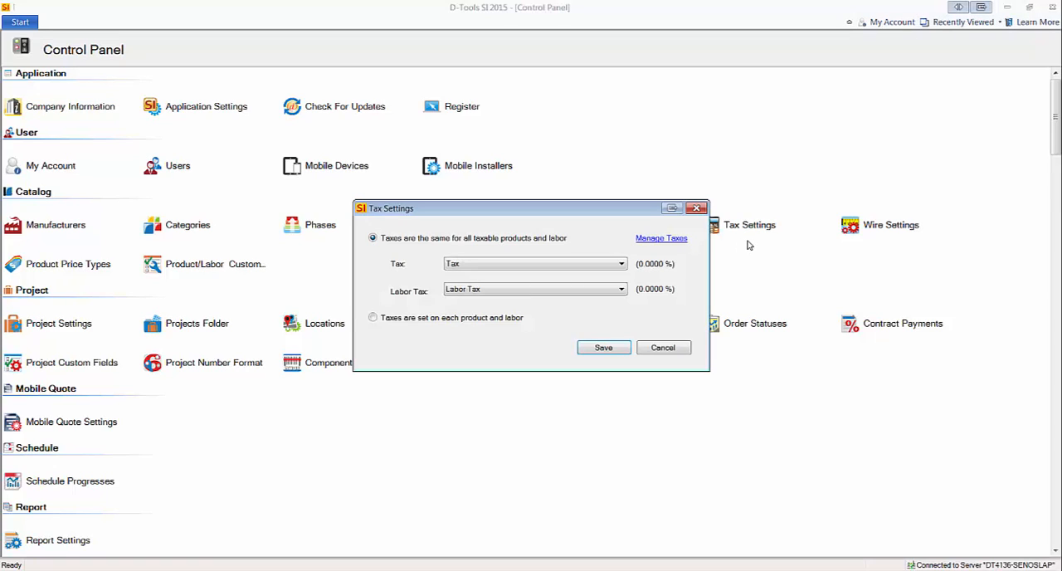
mouse_move(570, 358)
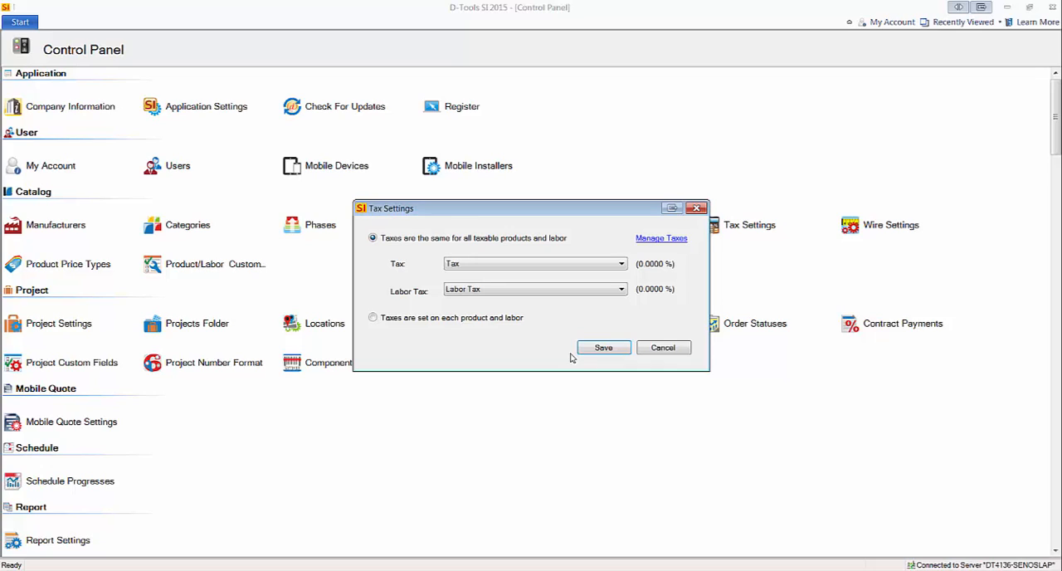
mouse_move(650, 274)
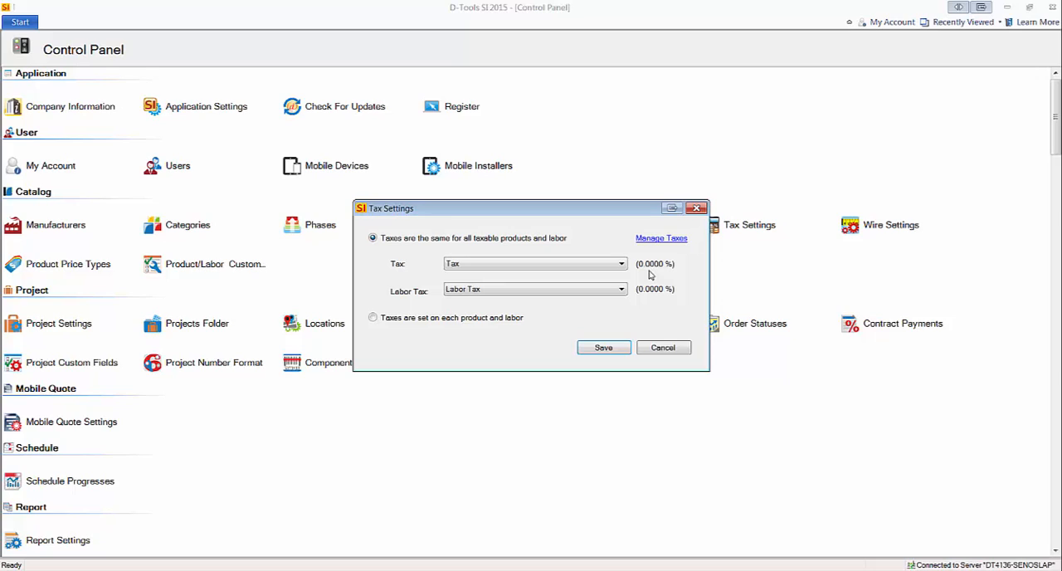
mouse_move(648, 300)
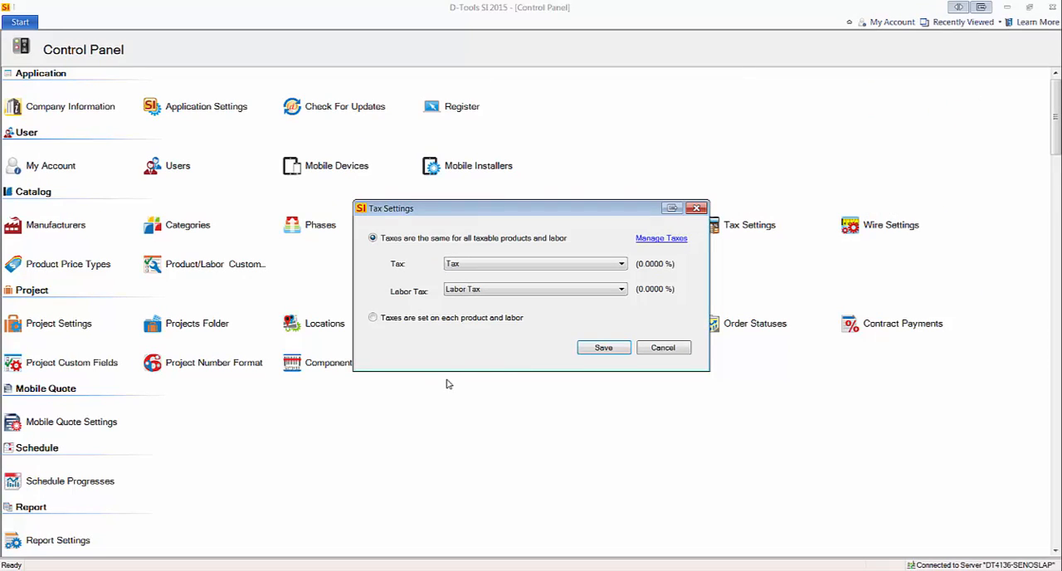
mouse_move(364, 320)
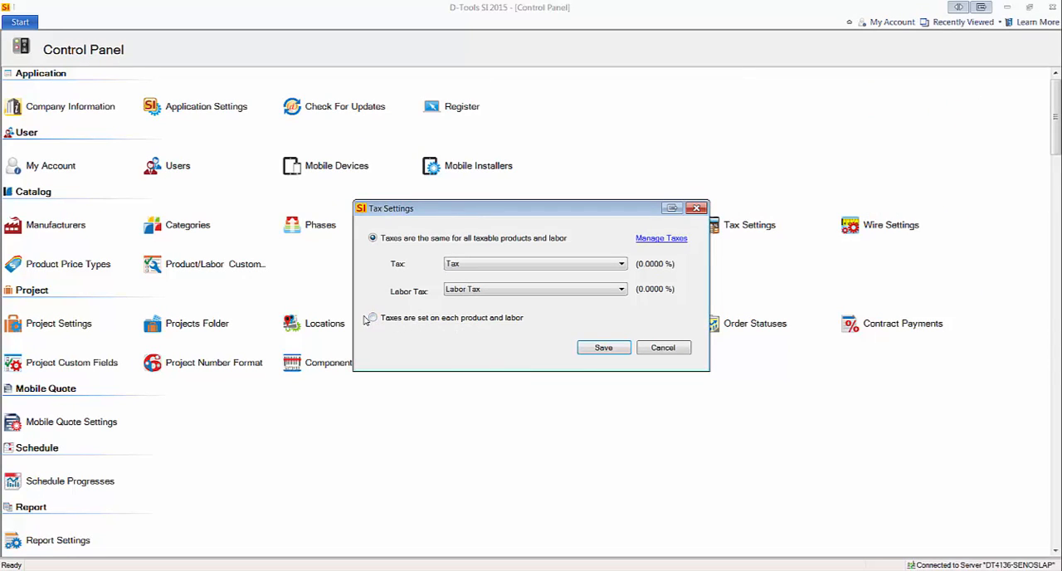
Step: Choose taxes set on each product and labor, then bring up Manage Taxes
left_click(372, 318)
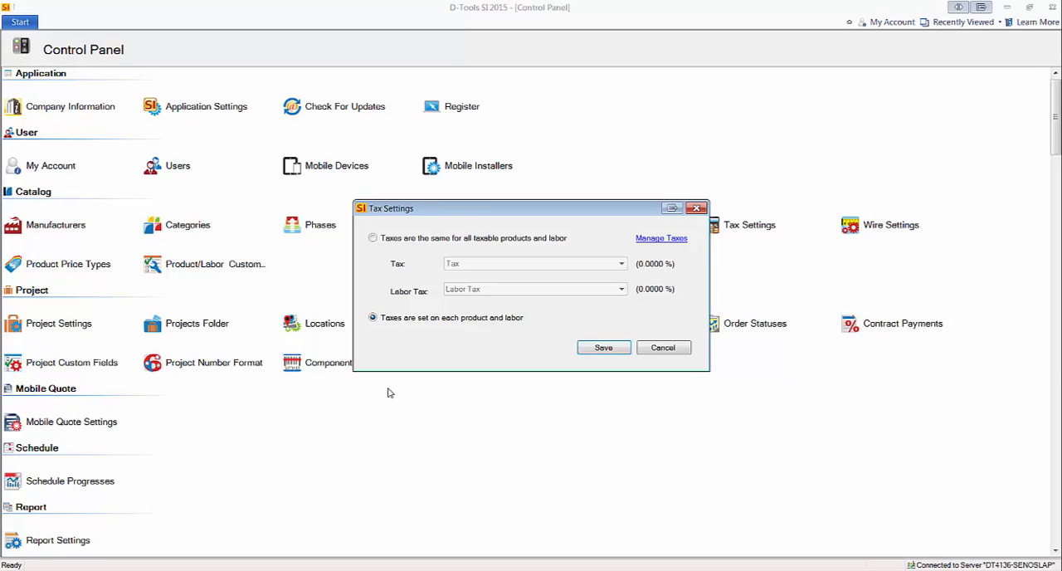
mouse_move(395, 392)
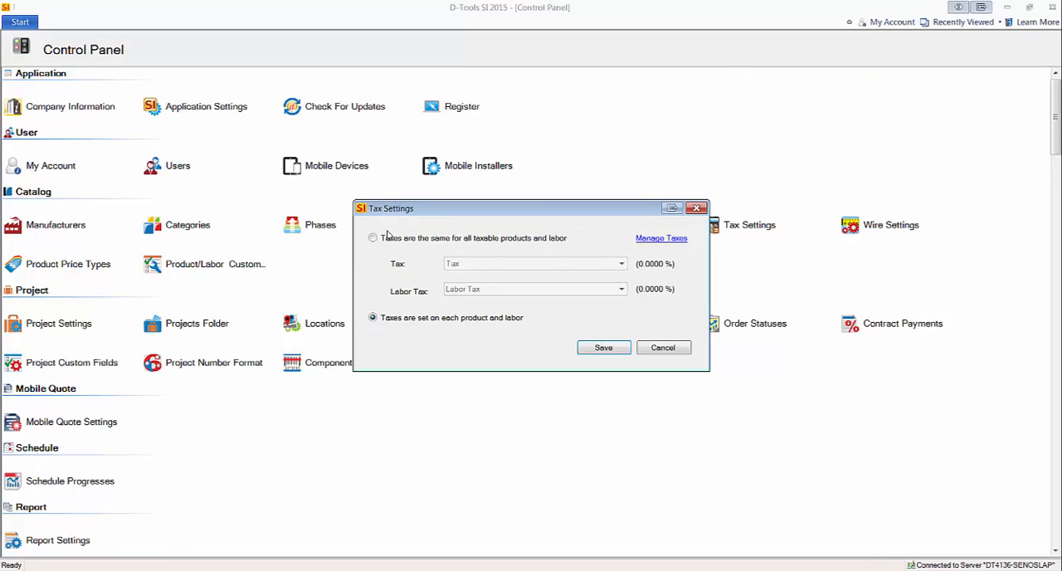
left_click(373, 238)
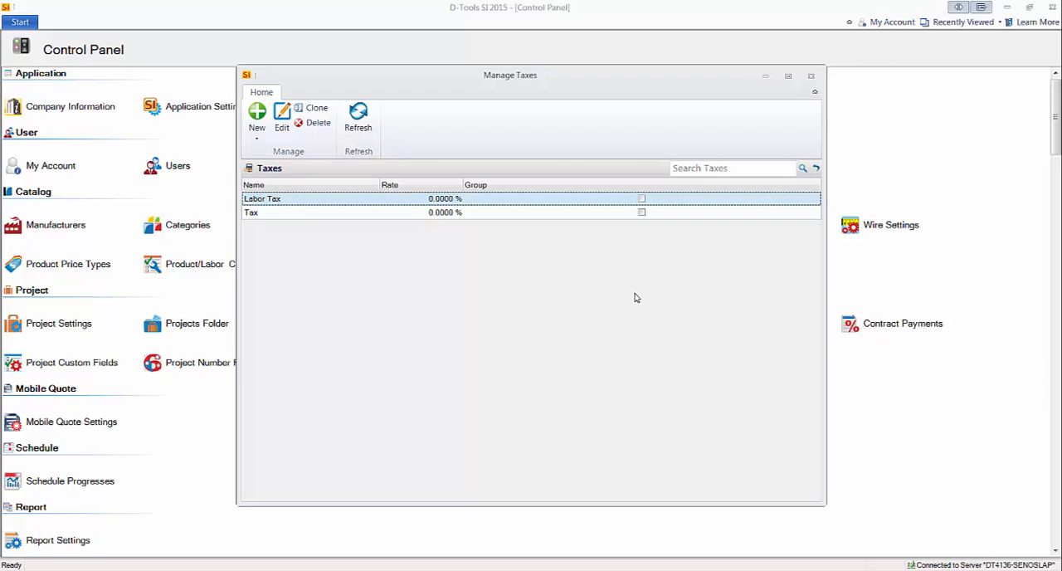
Step: Edit Labor Tax and Tax so both rates are saved at 7%
left_click(250, 213)
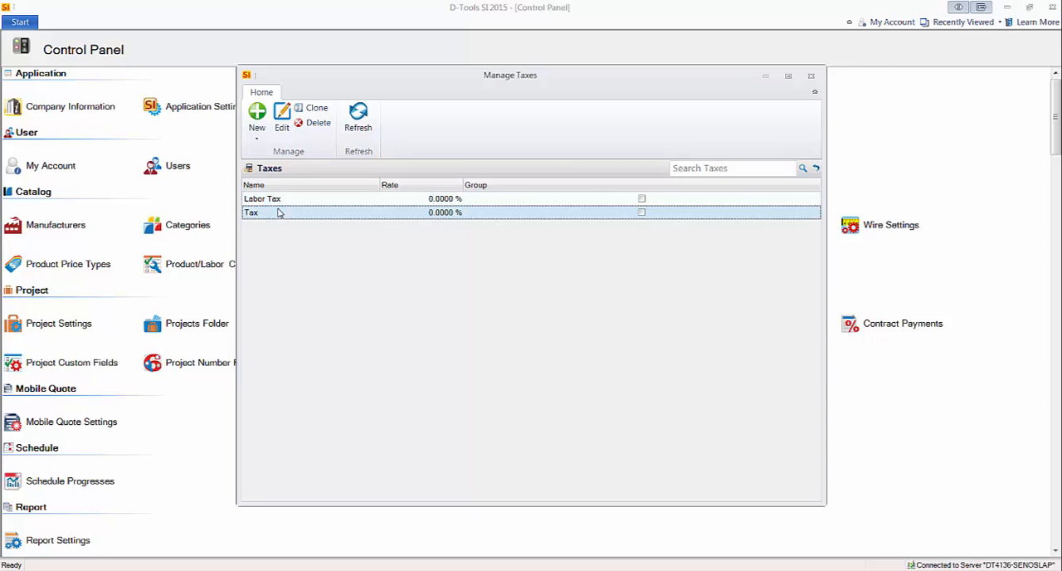
left_click(290, 198)
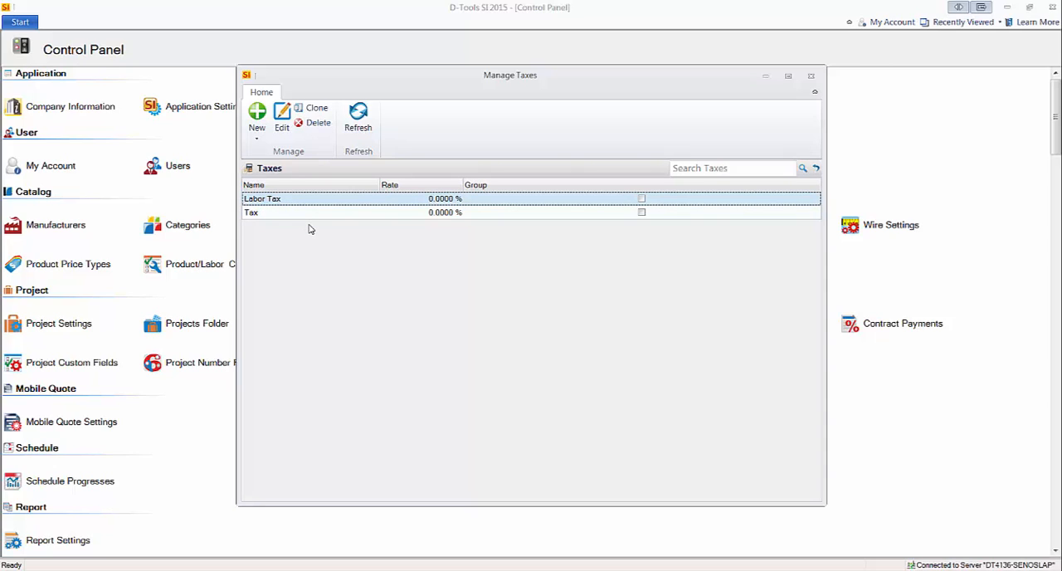
mouse_move(361, 225)
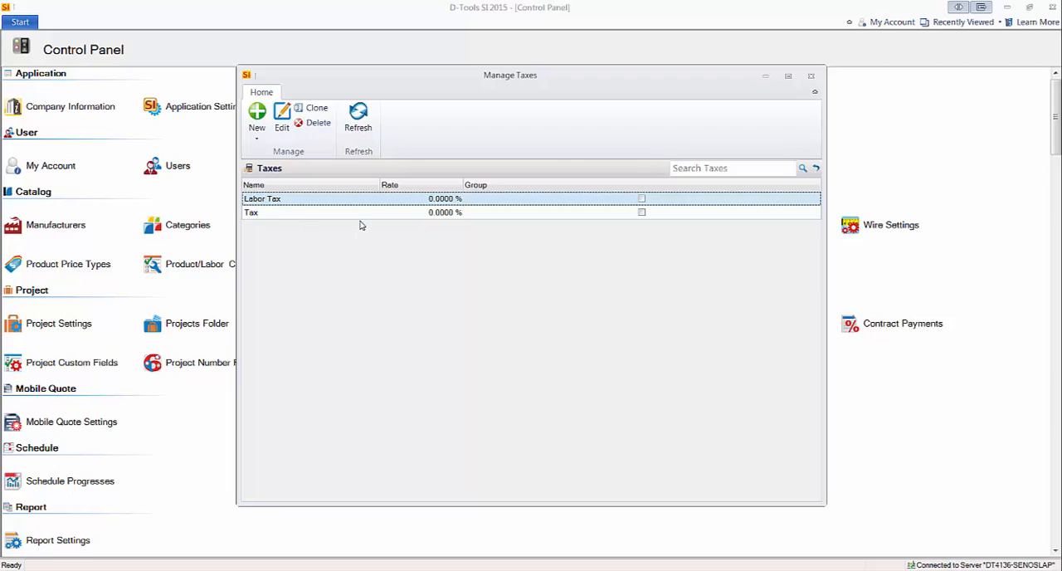
mouse_move(390, 202)
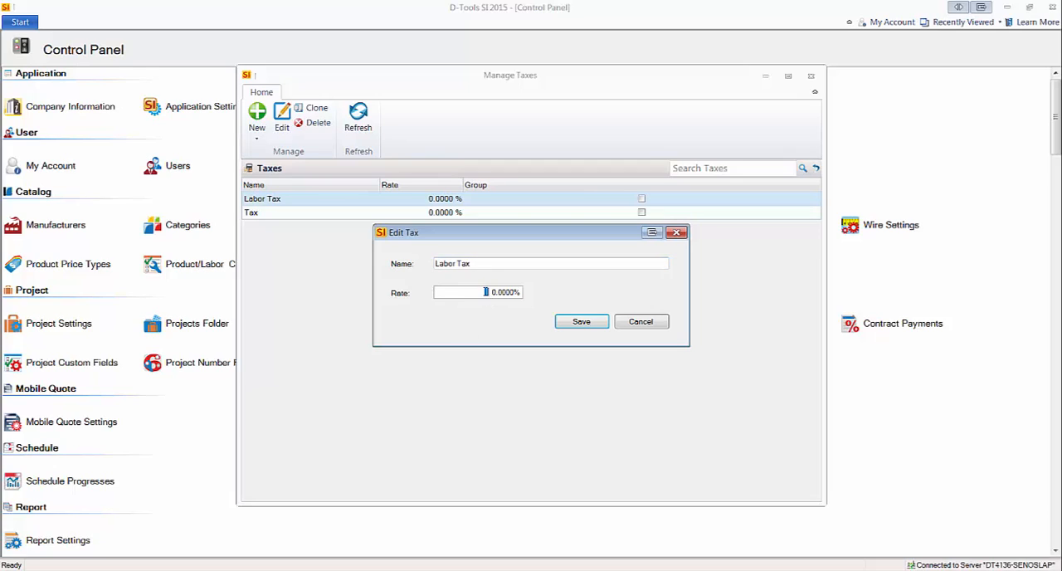
triple_click(502, 292)
type("7.0000")
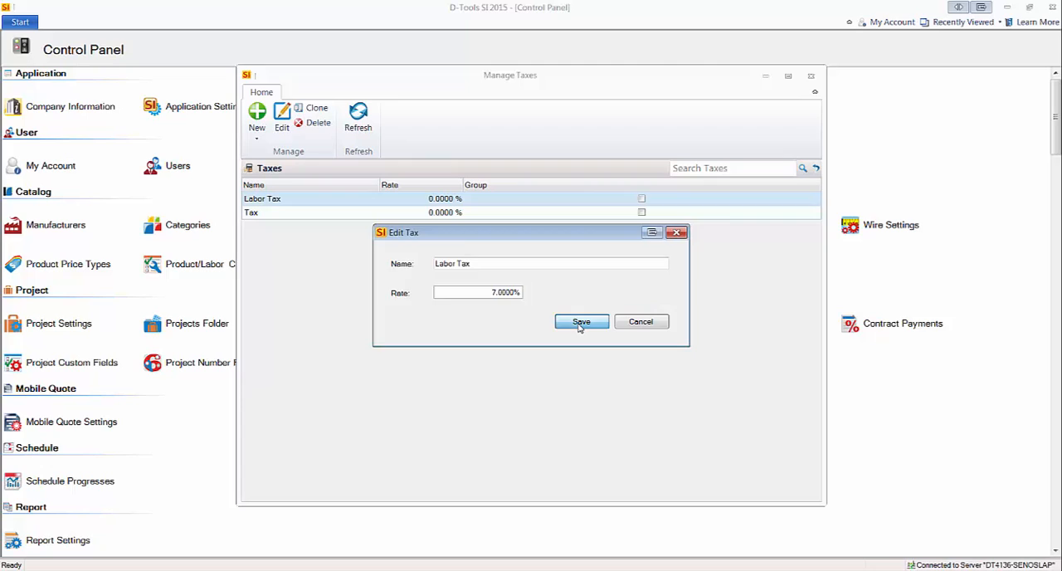
left_click(580, 321)
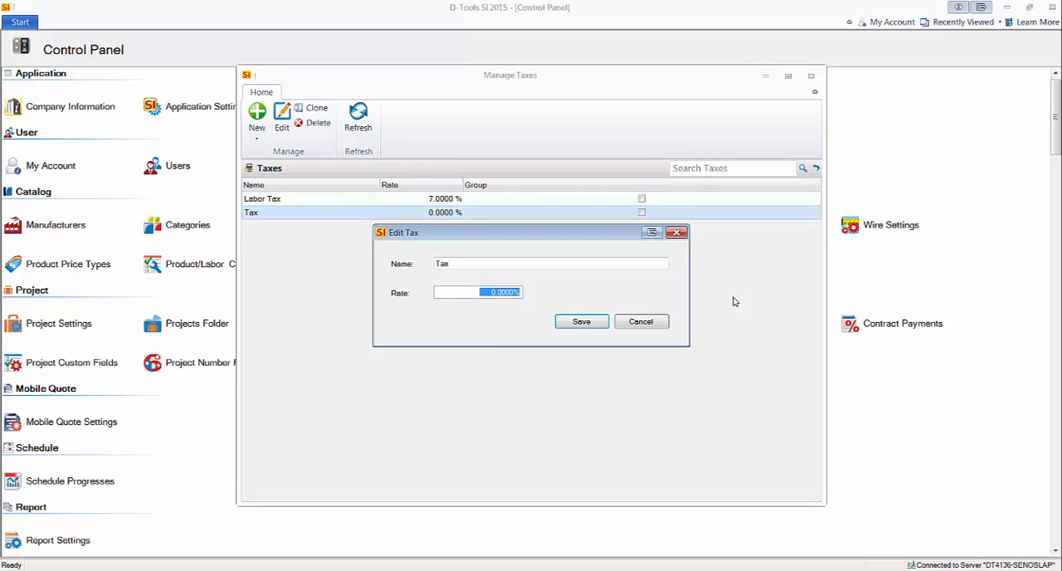
left_click(581, 321)
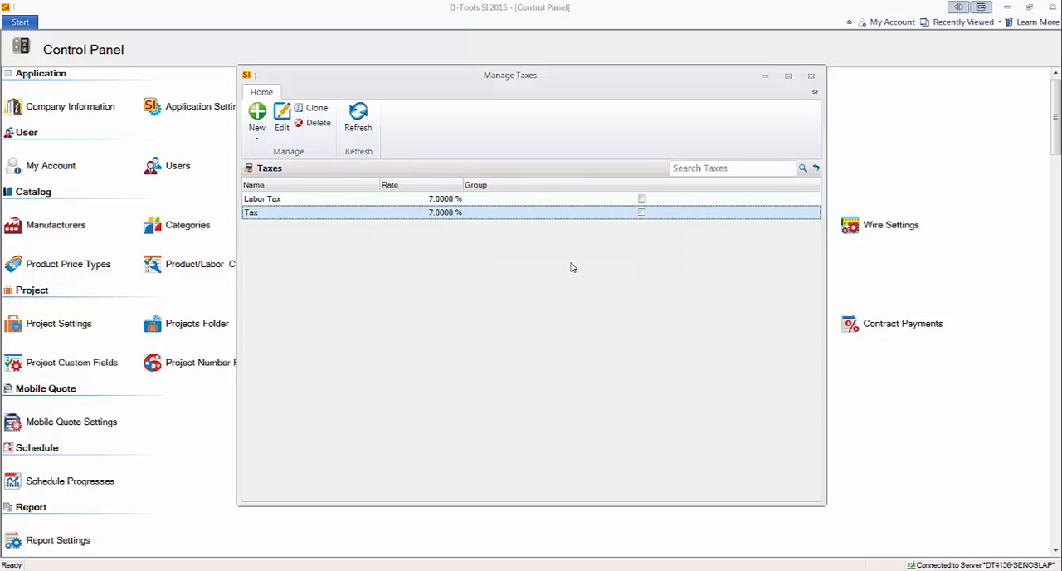
Step: Create and save two new taxes: PST at 7% and GST at 8%
left_click(257, 116)
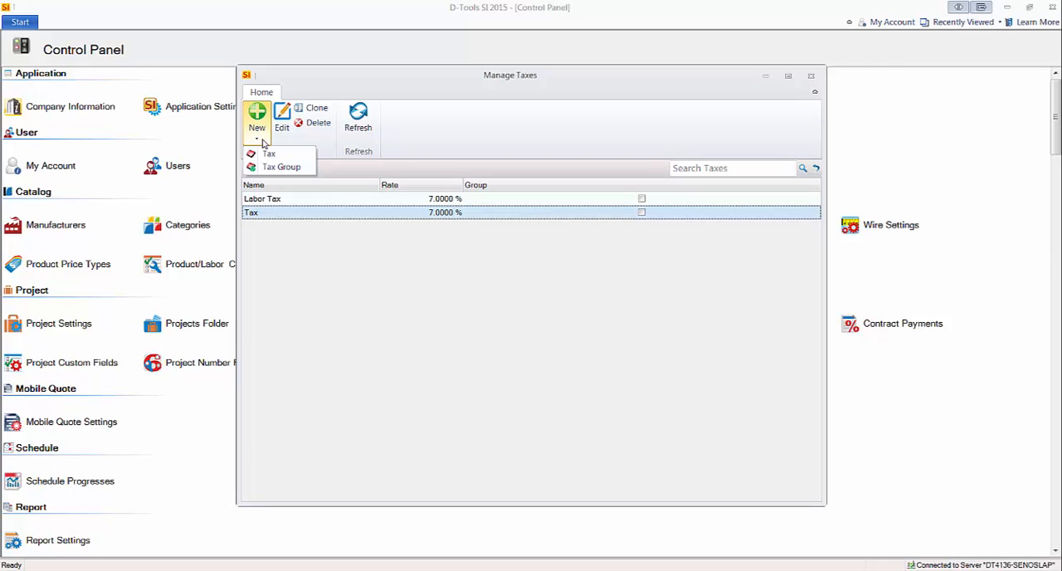
mouse_move(275, 180)
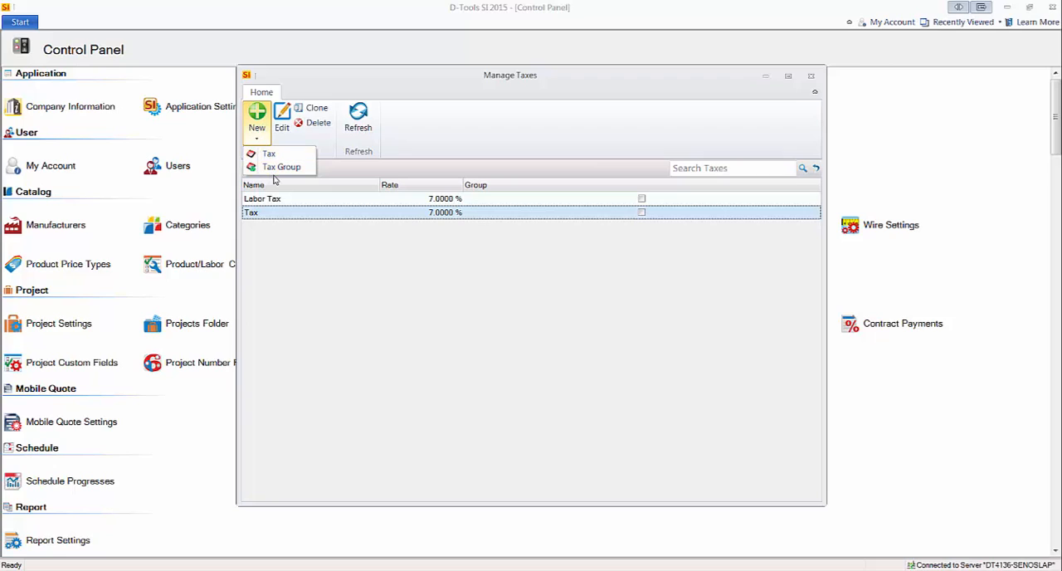
mouse_move(269, 153)
type("7.")
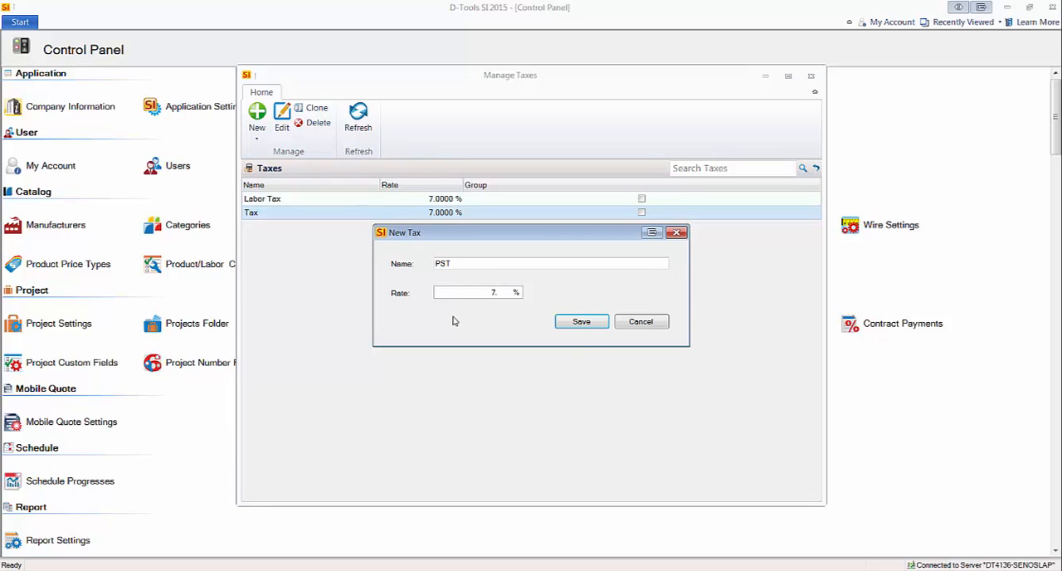
left_click(580, 321)
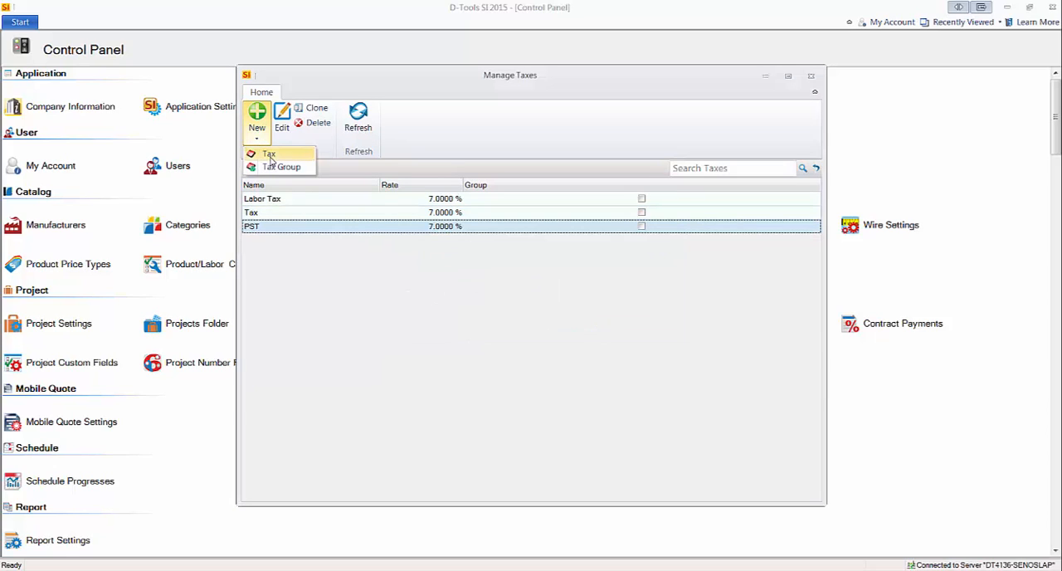
left_click(269, 154)
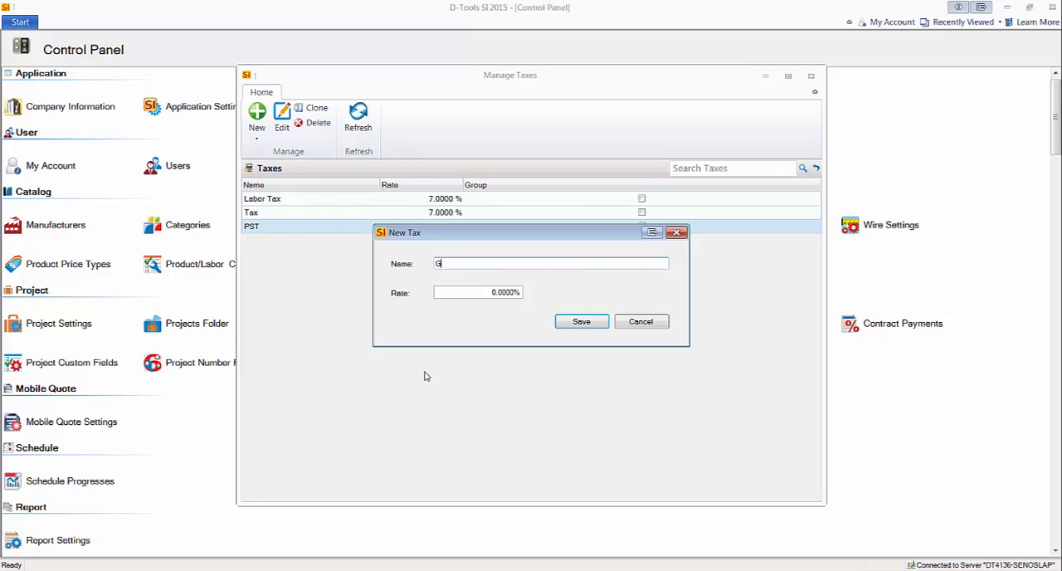
type("ST")
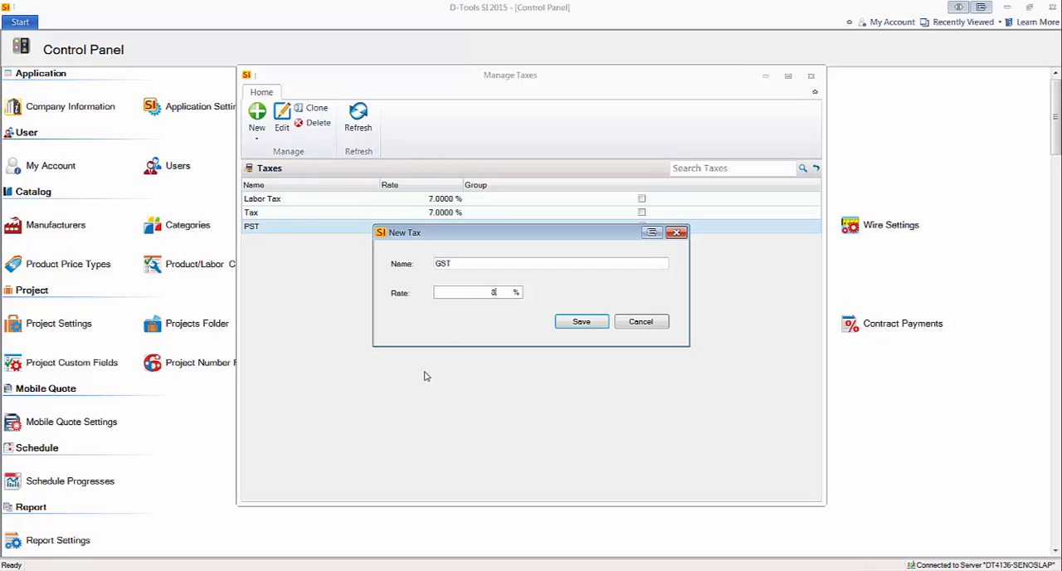
left_click(580, 321)
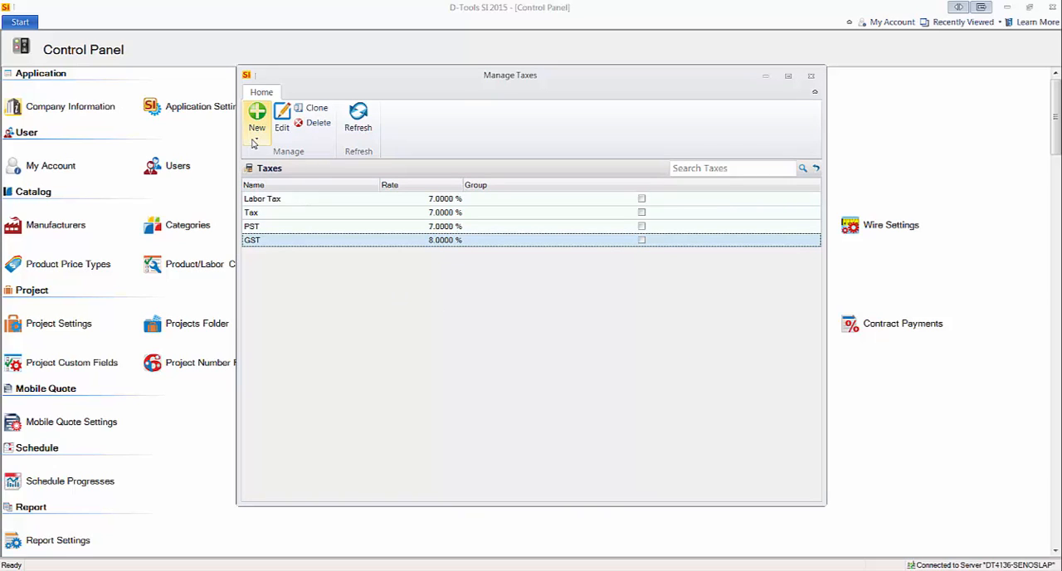
Step: Create a tax group named Atlantis combining GST and PST for 15% and save it
left_click(256, 120)
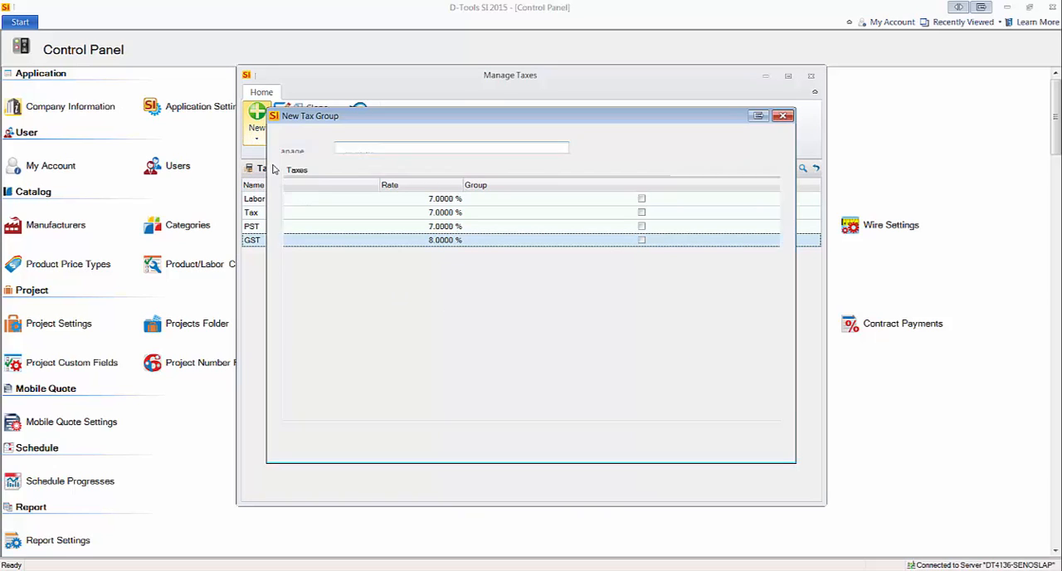
type("A")
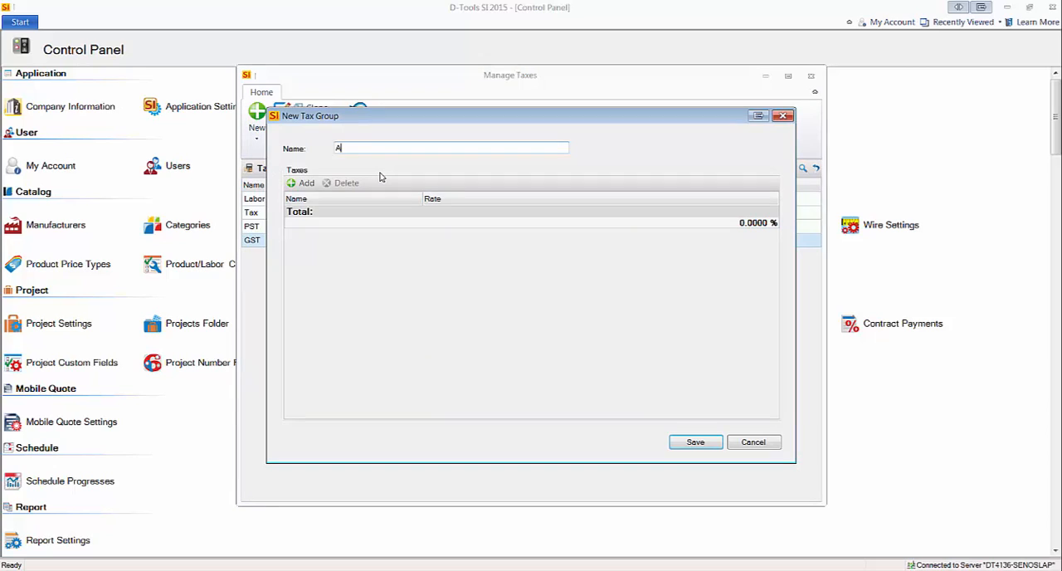
type("tlantis")
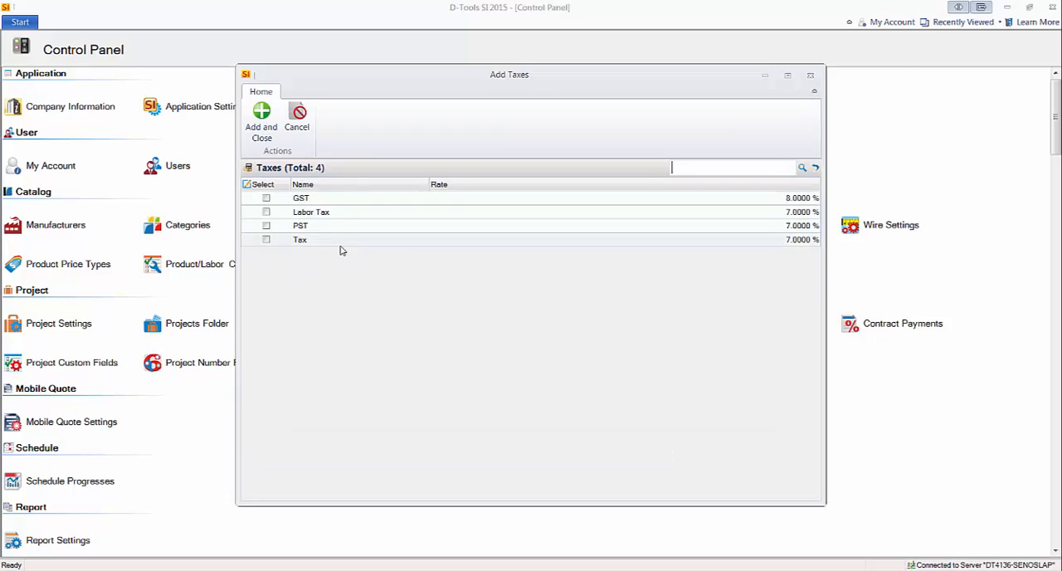
left_click(266, 198)
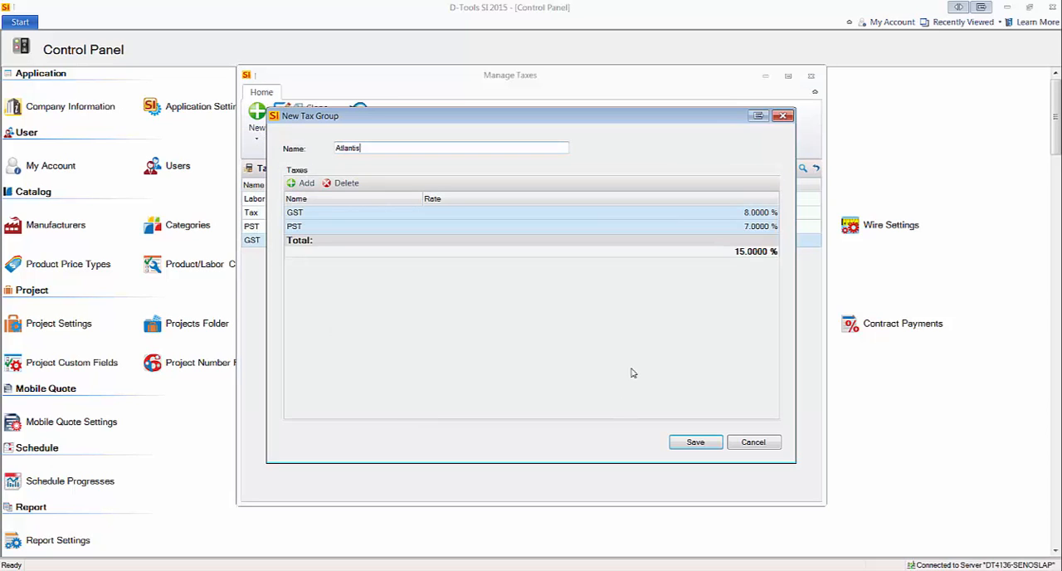
mouse_move(746, 267)
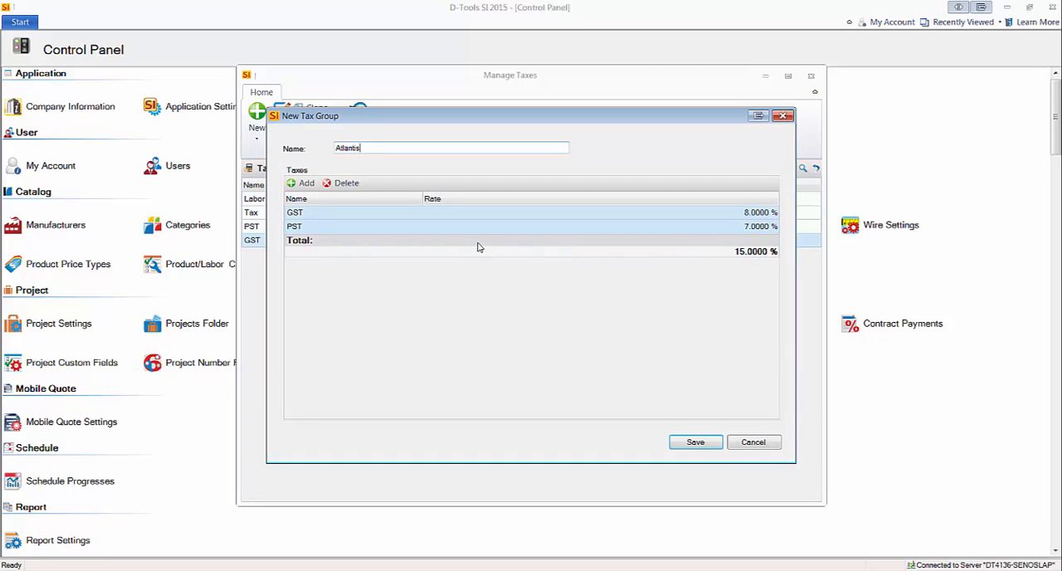
mouse_move(377, 229)
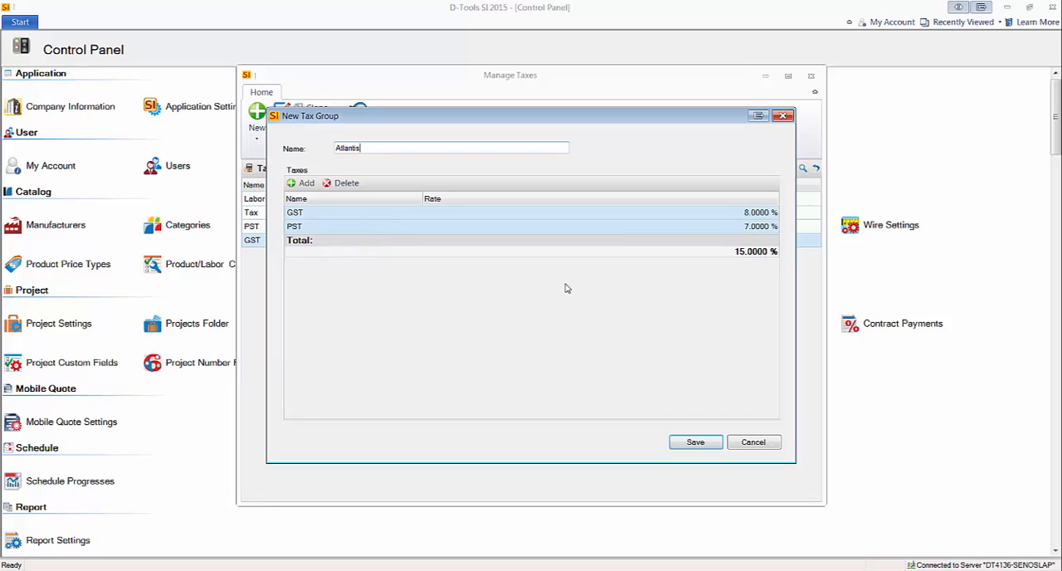
mouse_move(739, 287)
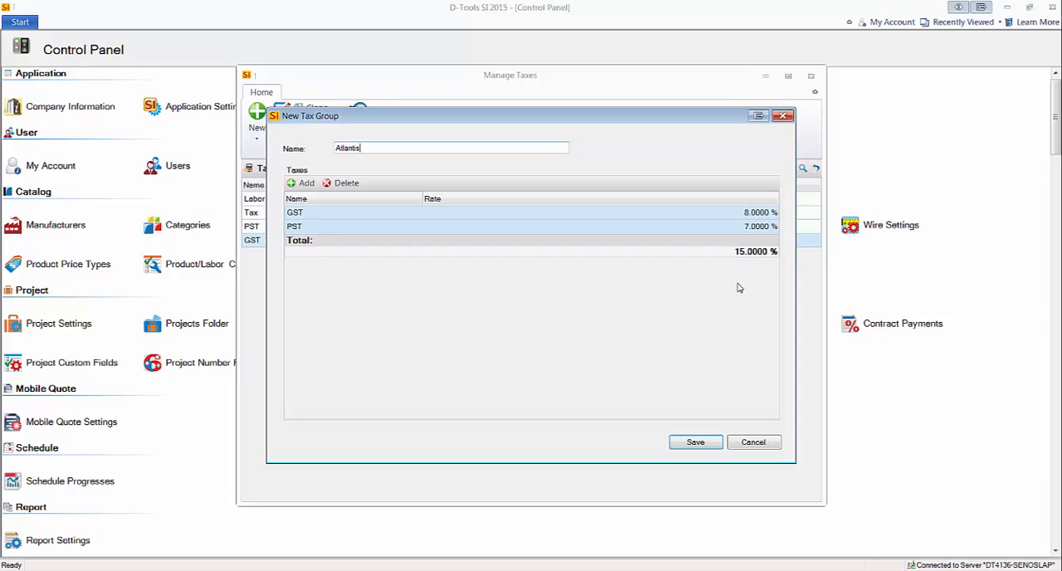
mouse_move(651, 283)
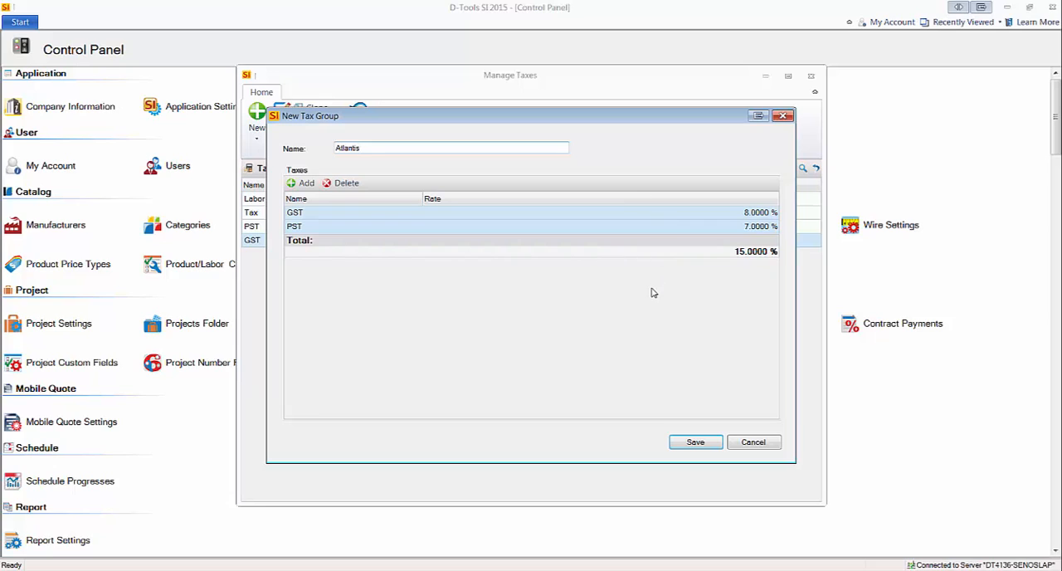
mouse_move(675, 409)
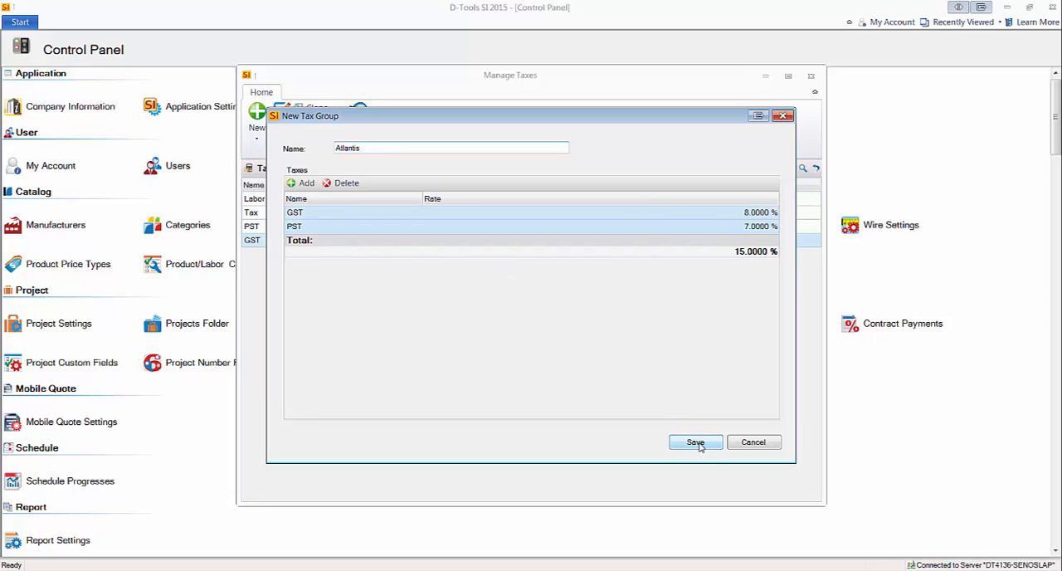
left_click(695, 441)
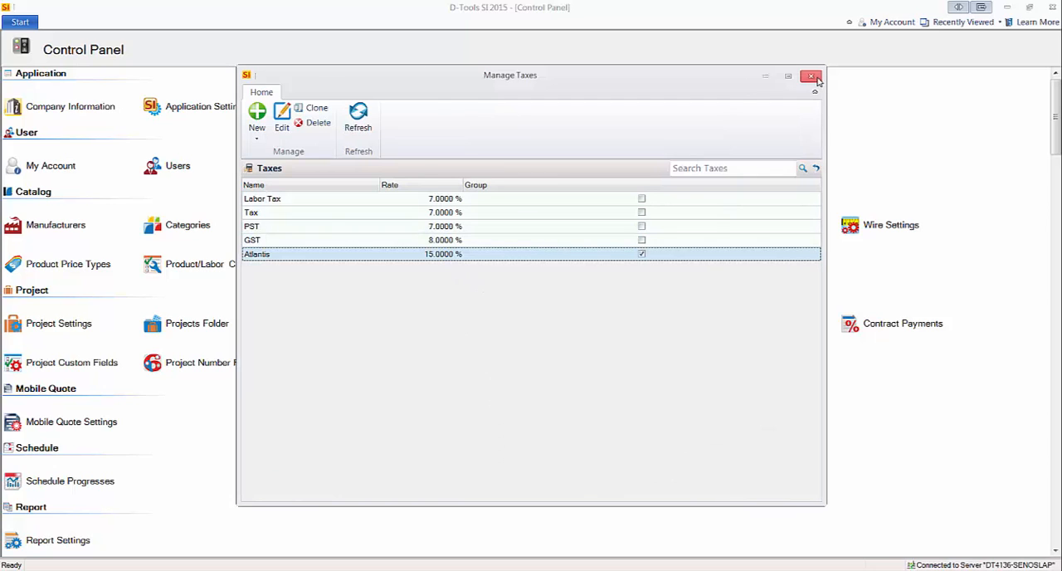
Step: Close Manage Taxes and keep Tax selected as the products tax in Tax Settings
left_click(811, 76)
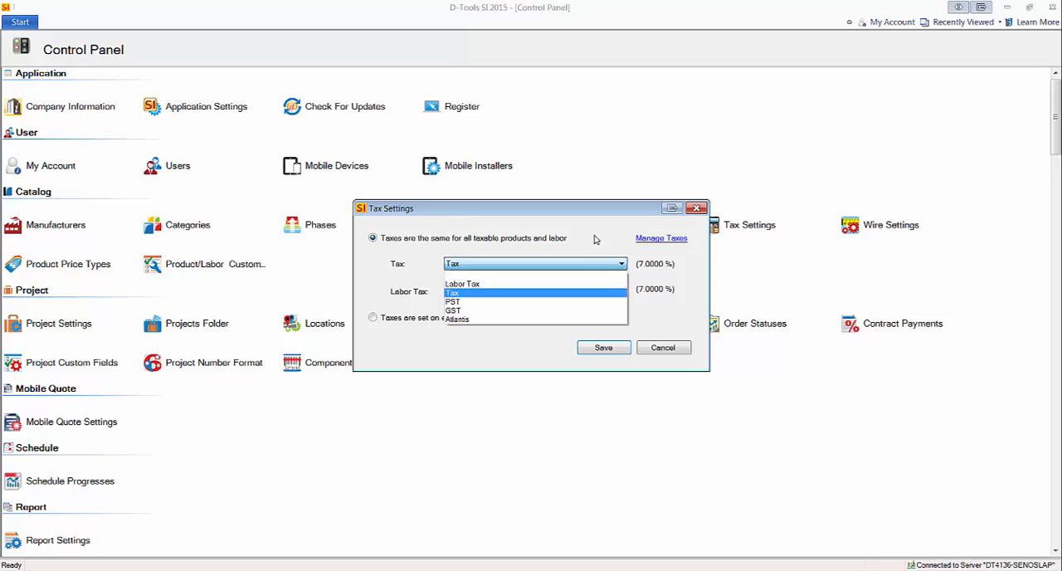
left_click(462, 284)
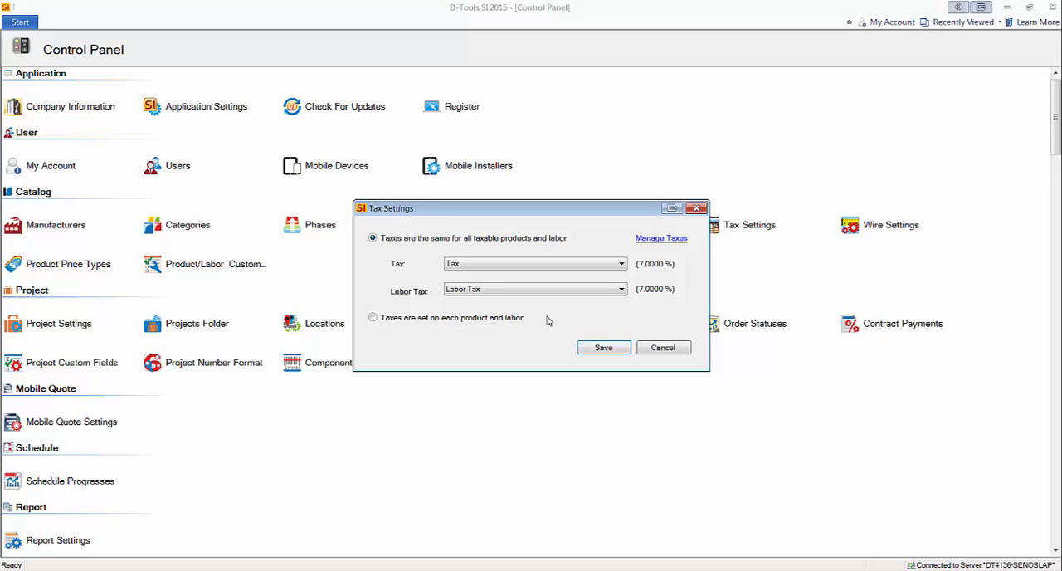
mouse_move(623, 255)
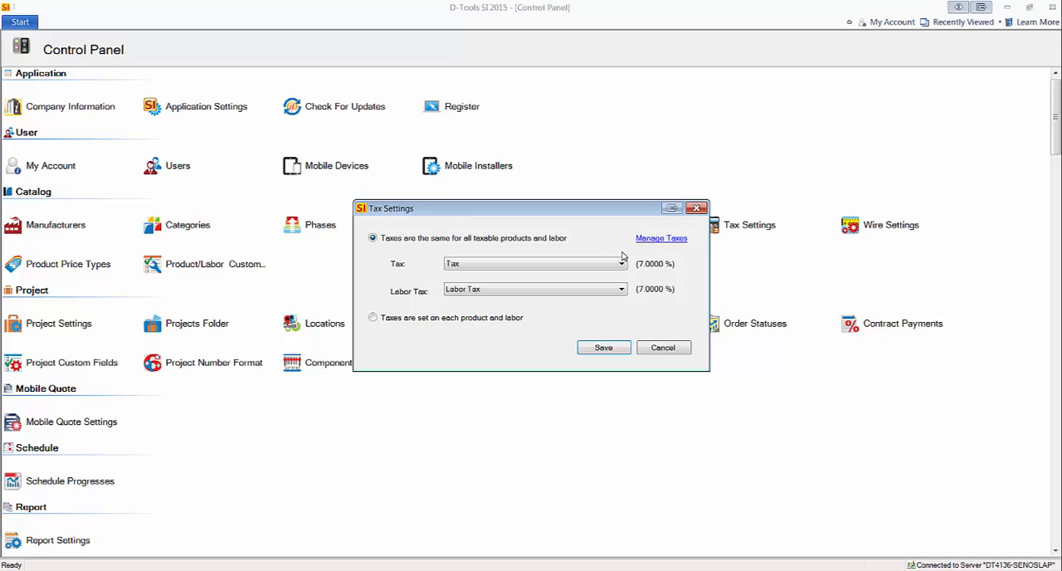